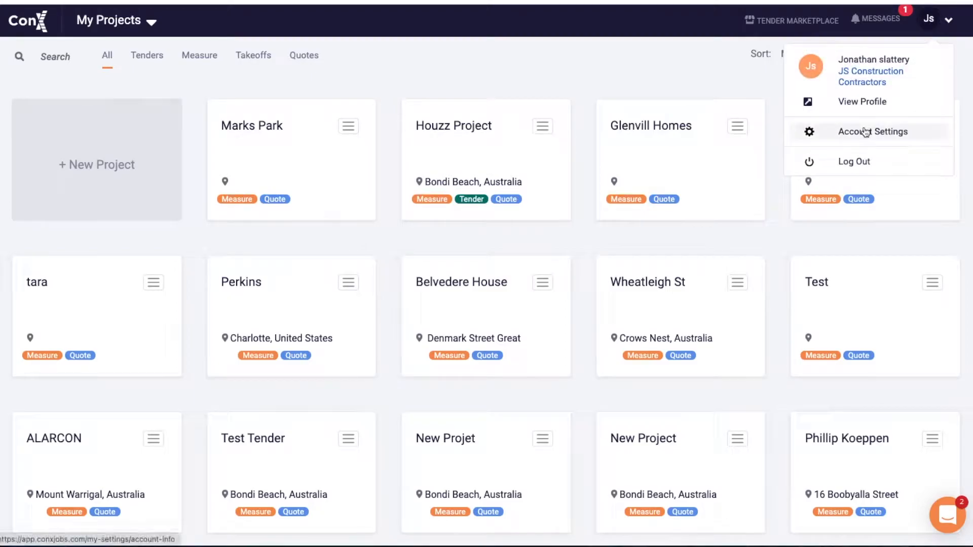
# Step: Reach the Account Settings page from the avatar menu
pyautogui.click(873, 132)
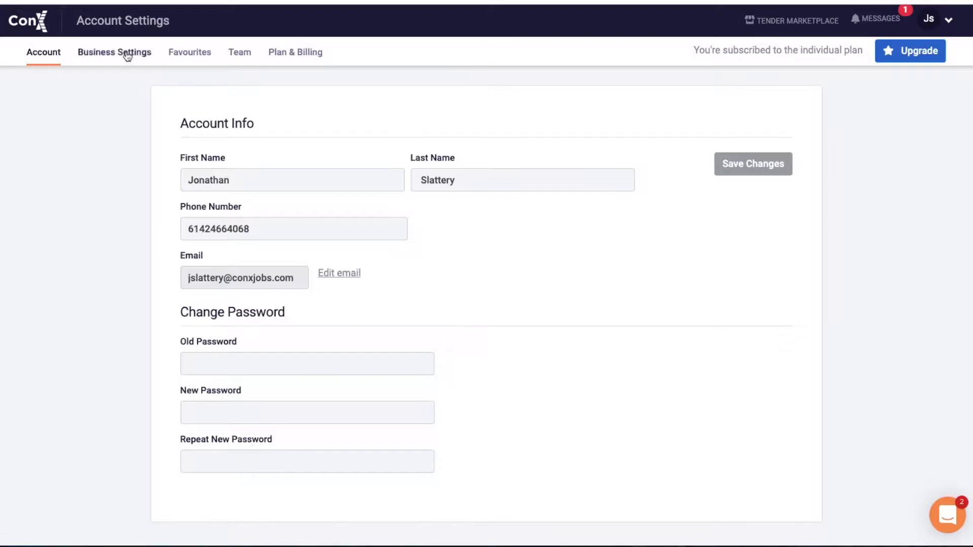
# Step: In Business Settings, change the company address to Sydney 2000 and reach the number type choices
pyautogui.click(114, 52)
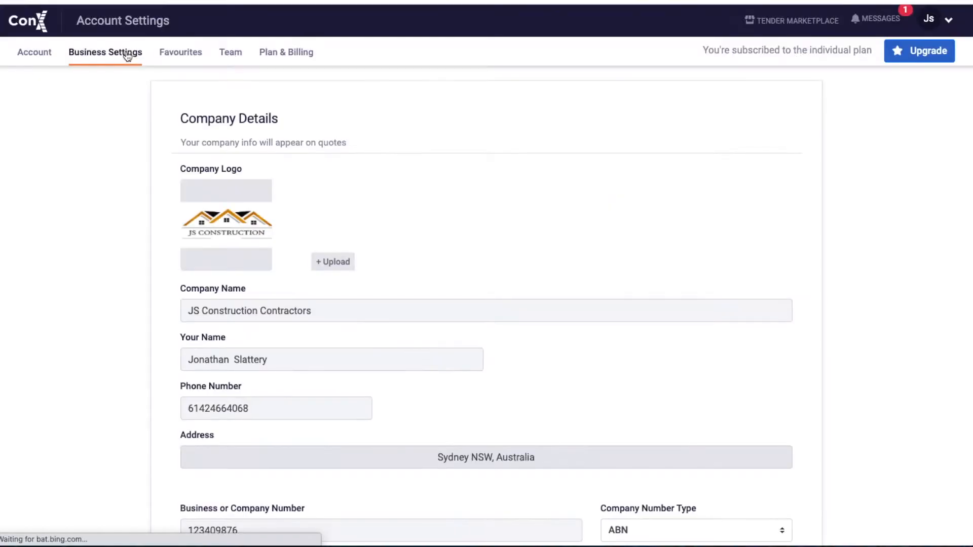
pyautogui.scroll(-3)
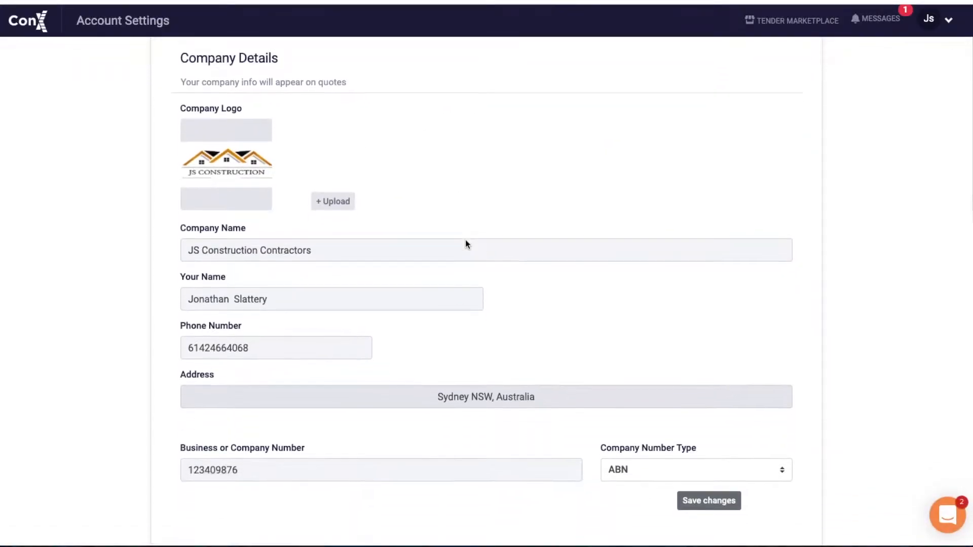
pyautogui.scroll(-3)
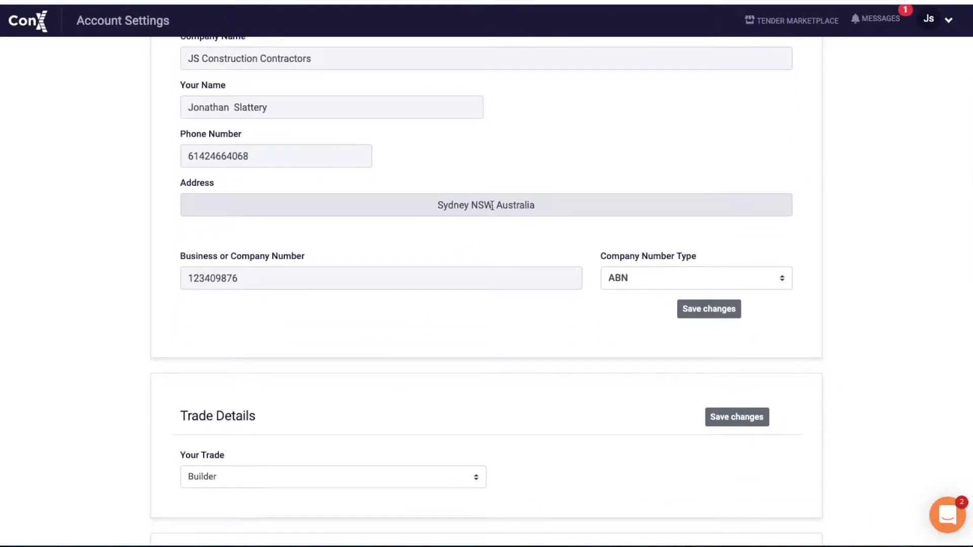
pyautogui.click(486, 205)
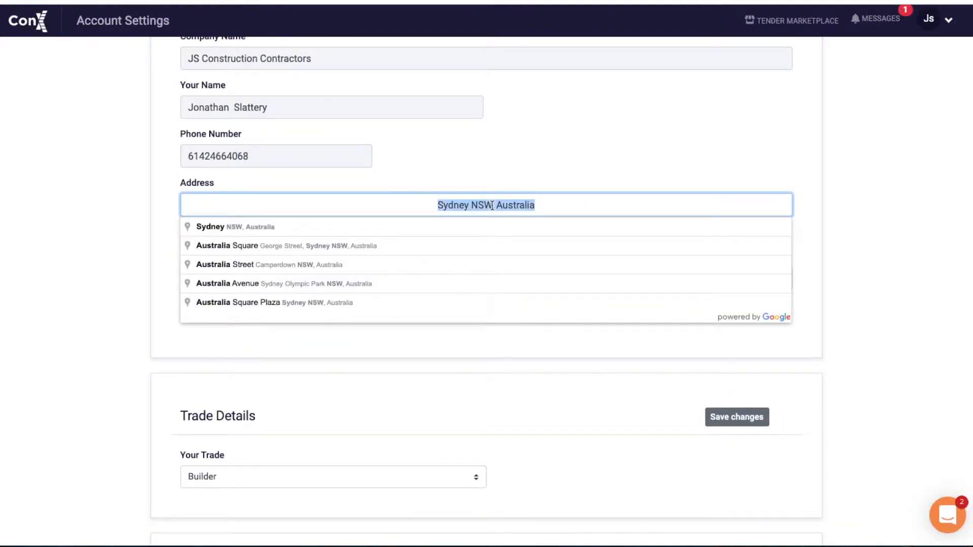
pyautogui.write('Sydney 200')
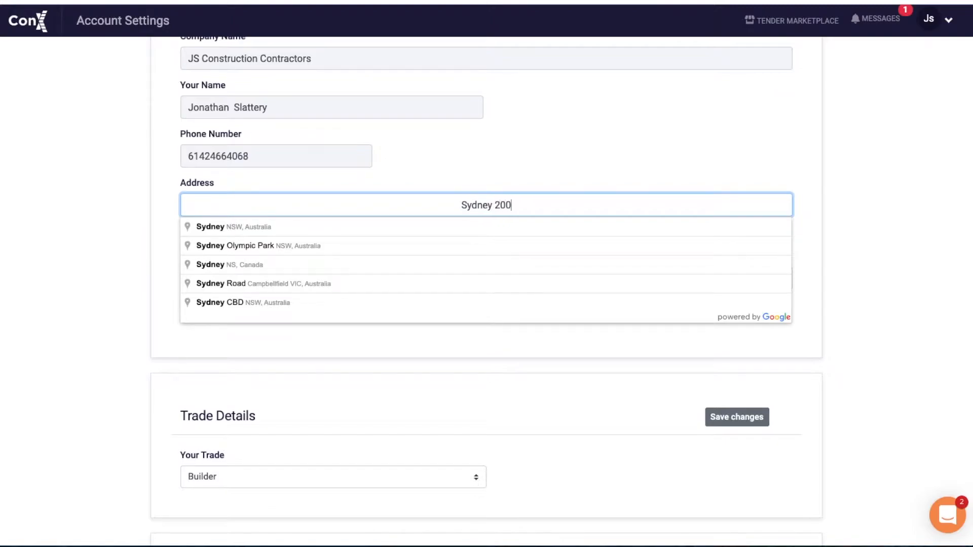
pyautogui.write('0, Australia')
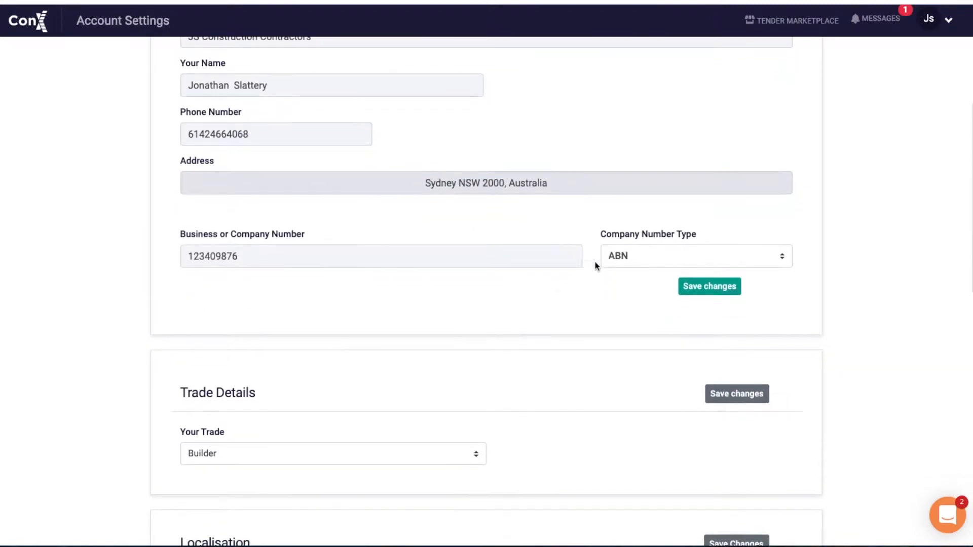
pyautogui.click(693, 256)
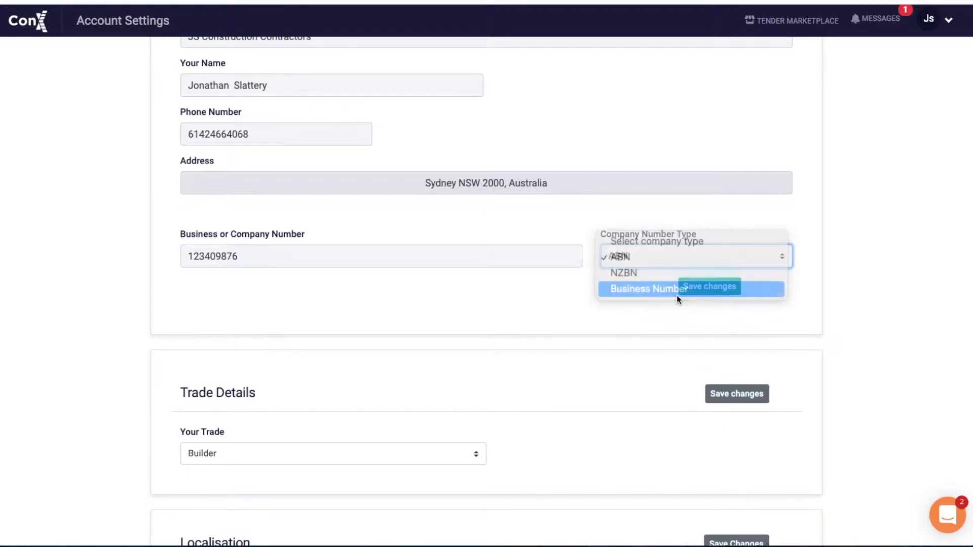
pyautogui.scroll(-3)
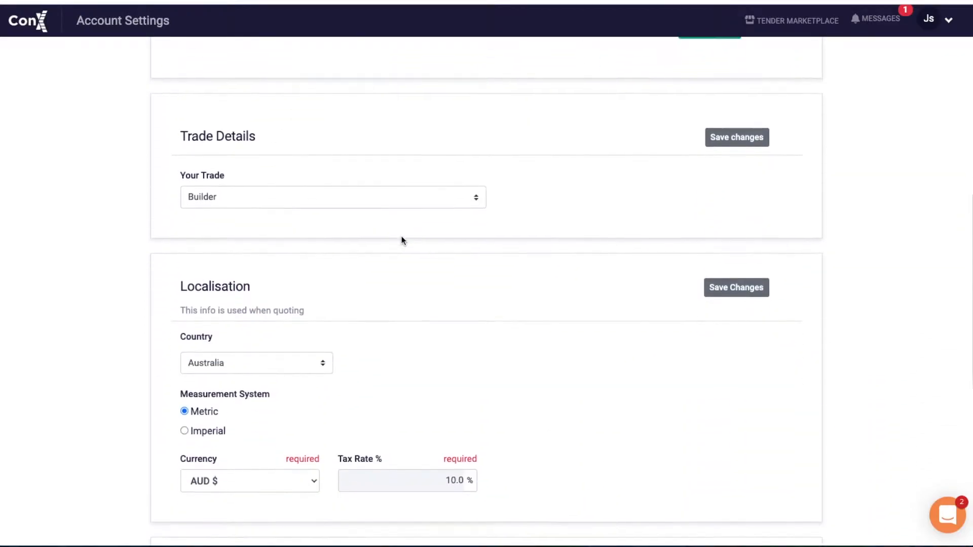
pyautogui.scroll(-3)
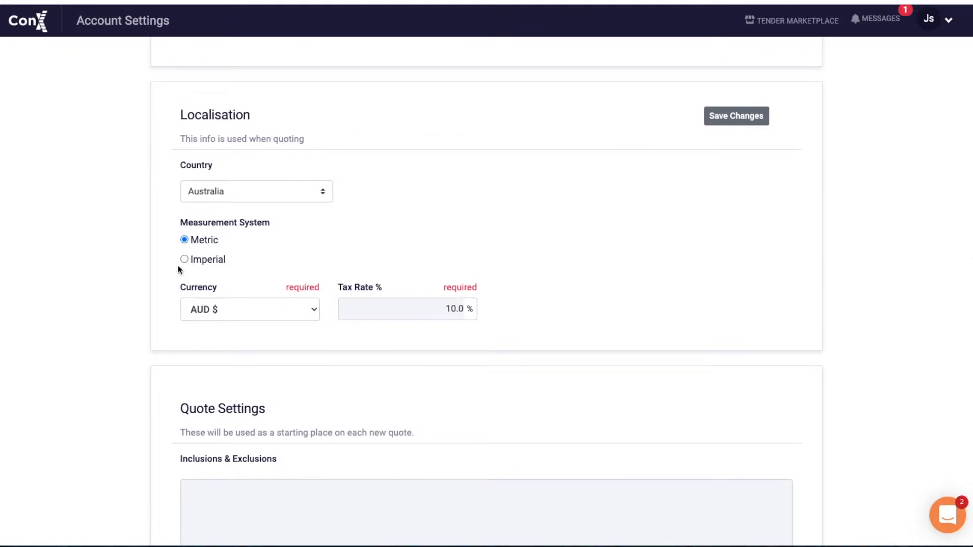
pyautogui.click(185, 240)
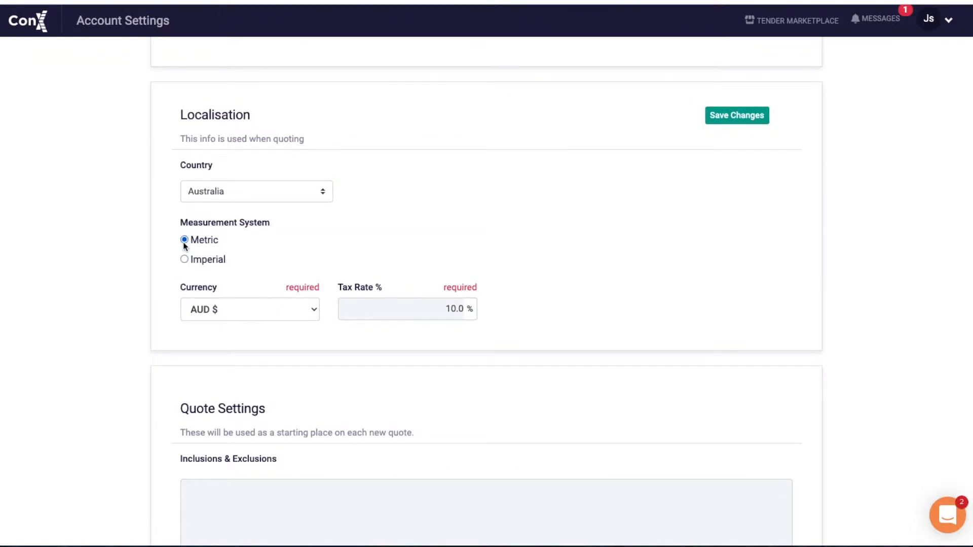
pyautogui.moveTo(287, 192)
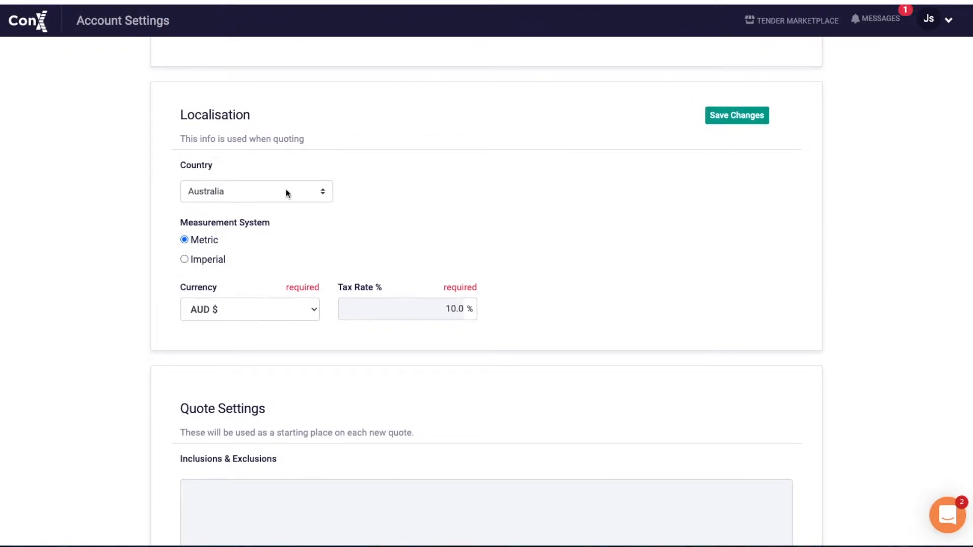
pyautogui.moveTo(440, 161)
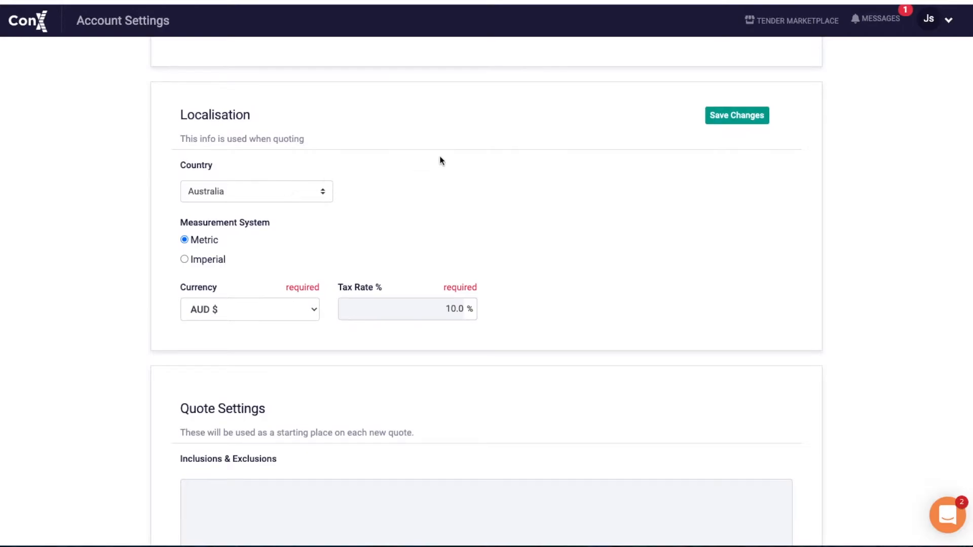
# Step: Write the default inclusions/exclusions text under Quote Settings: supply and install, excluding rubbish removal and scaffolding
pyautogui.scroll(-3)
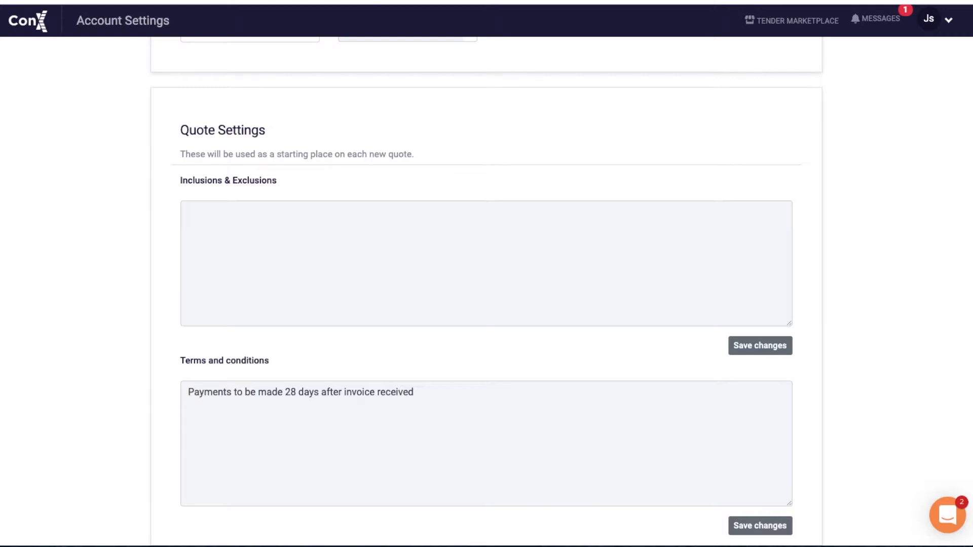
pyautogui.click(759, 346)
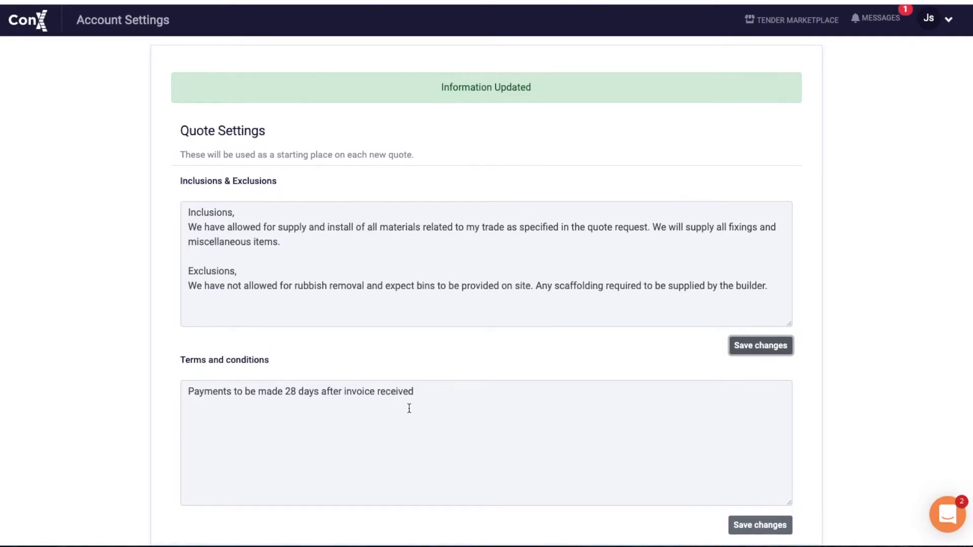
pyautogui.scroll(3)
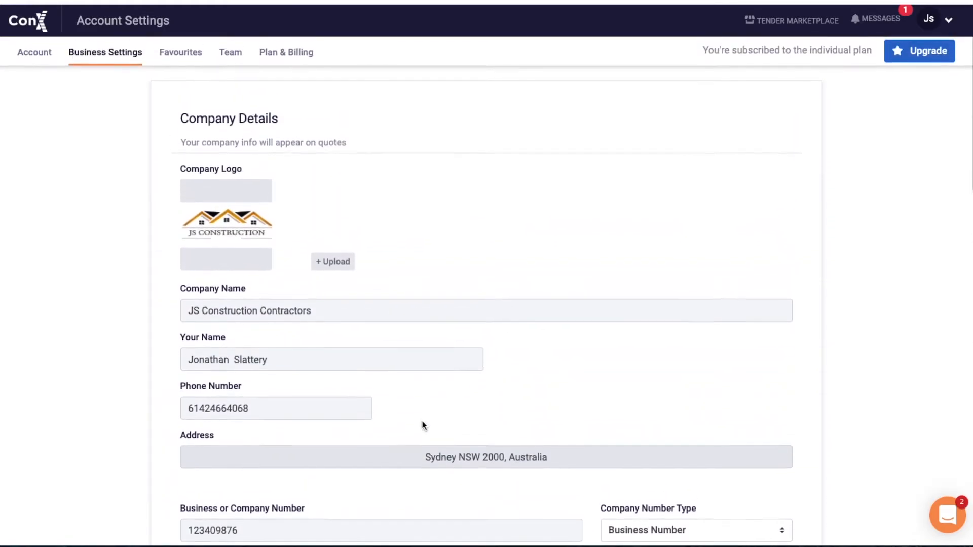
pyautogui.moveTo(180, 52)
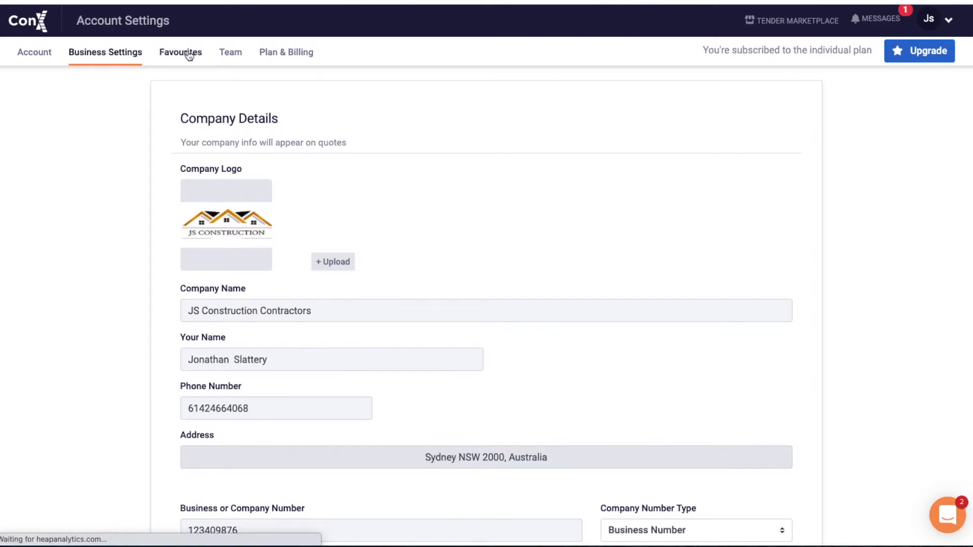
# Step: Create a new favourite 'Frames' in metres at $25 and save the favourites
pyautogui.click(181, 52)
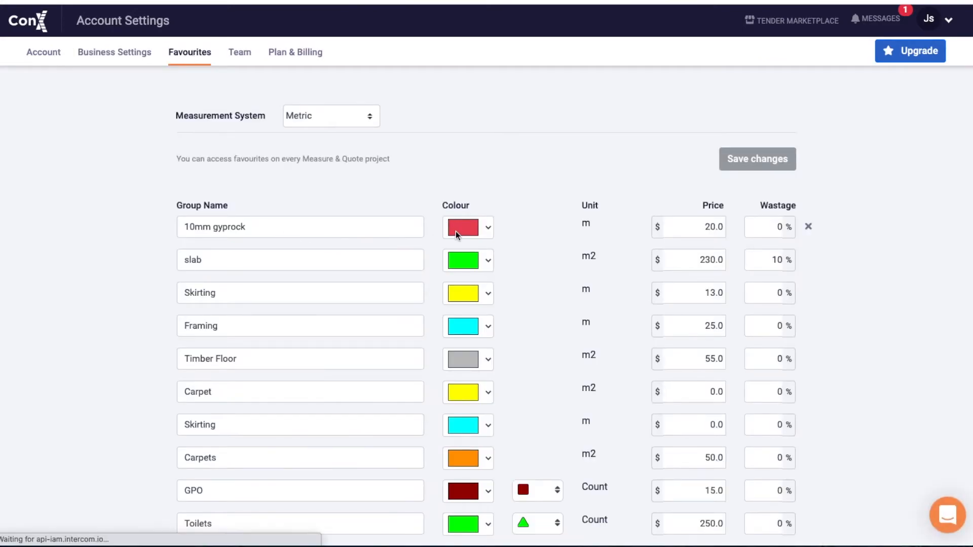
pyautogui.scroll(-3)
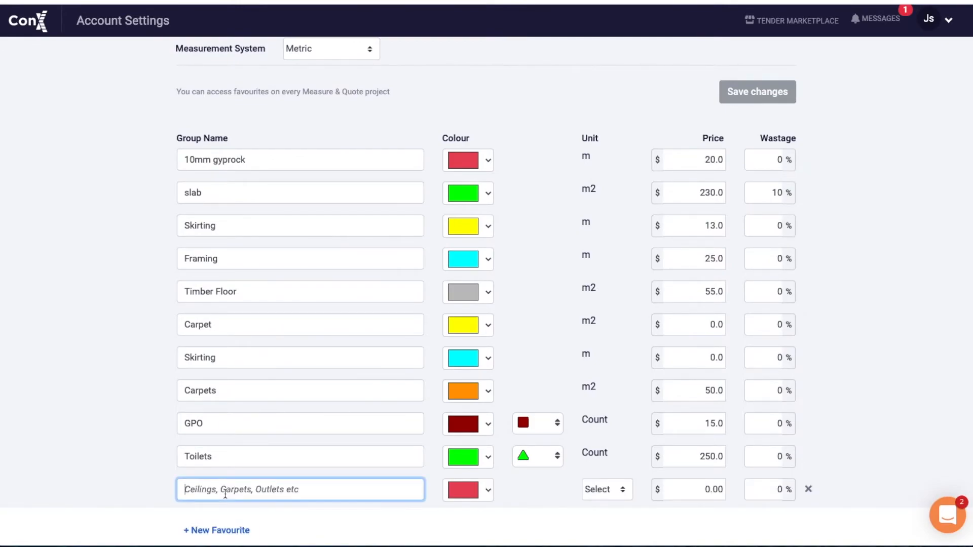
pyautogui.write('Frames')
pyautogui.click(689, 490)
pyautogui.write('25')
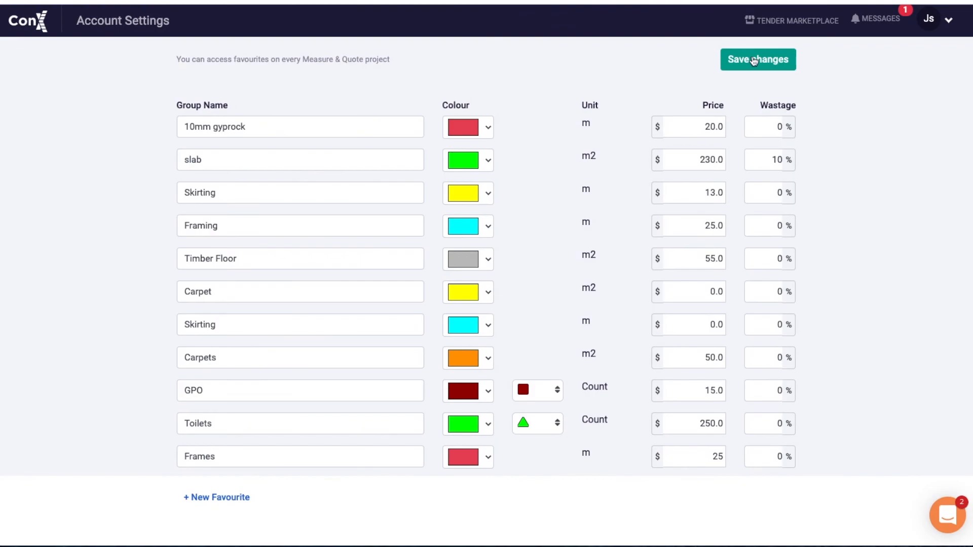
pyautogui.click(757, 59)
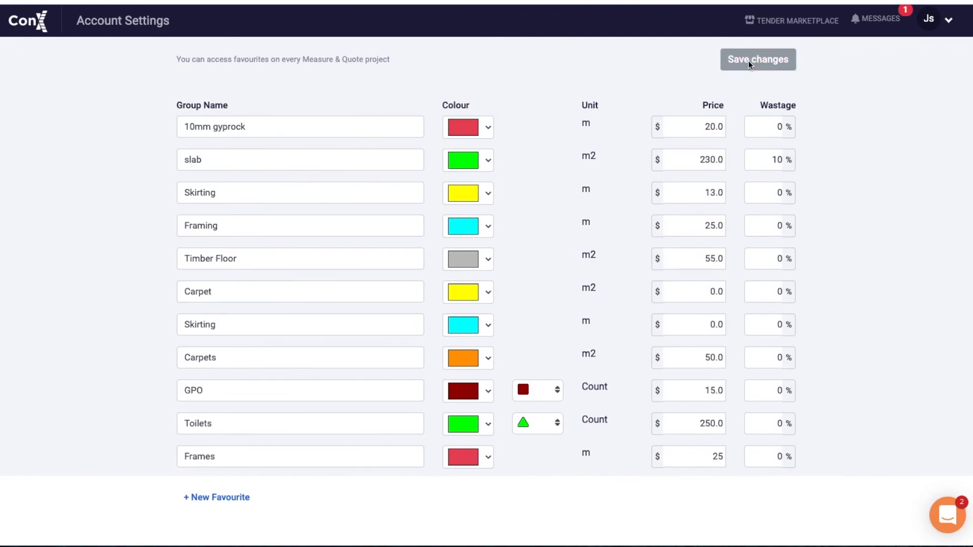